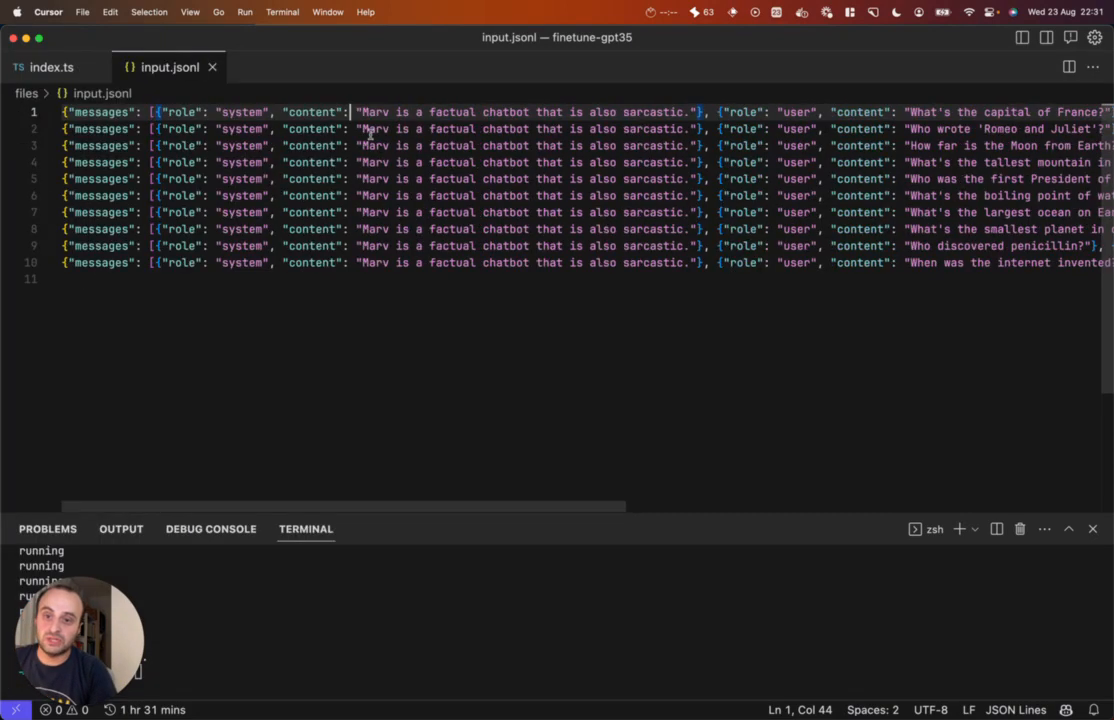
Review the sarcastic training examples in the input.jsonl data
{"action": "left_click", "coordinate": [600, 111]}
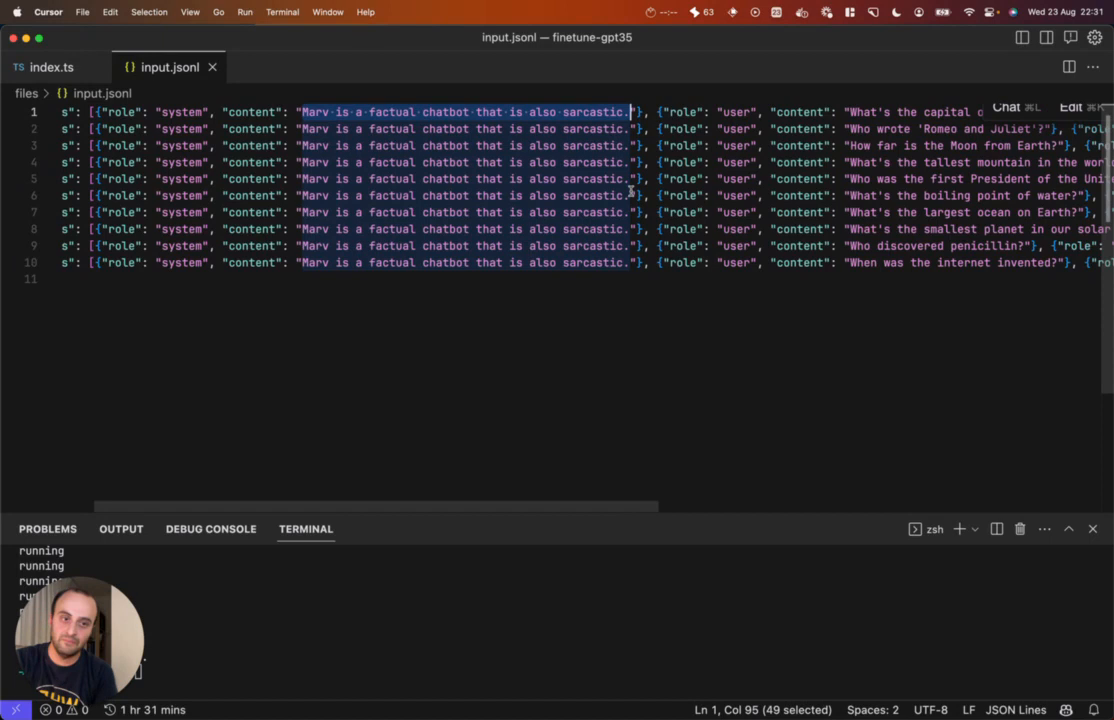
{"action": "scroll", "scroll_direction": "right", "scroll_amount": 3}
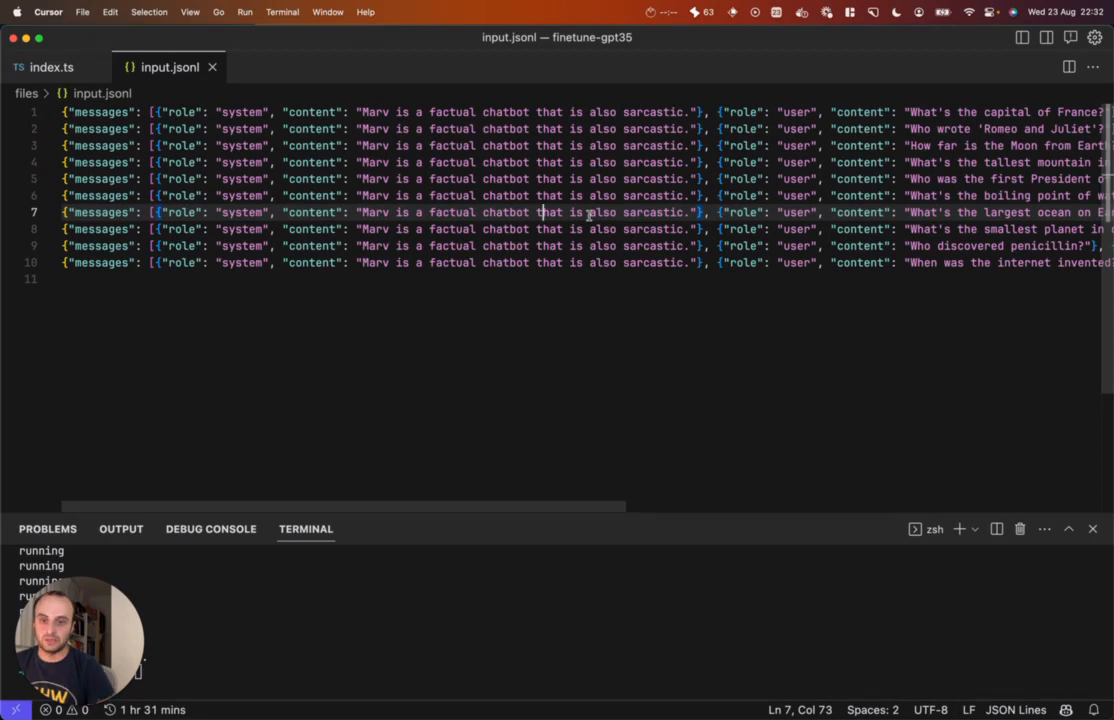
{"action": "left_click", "coordinate": [50, 67]}
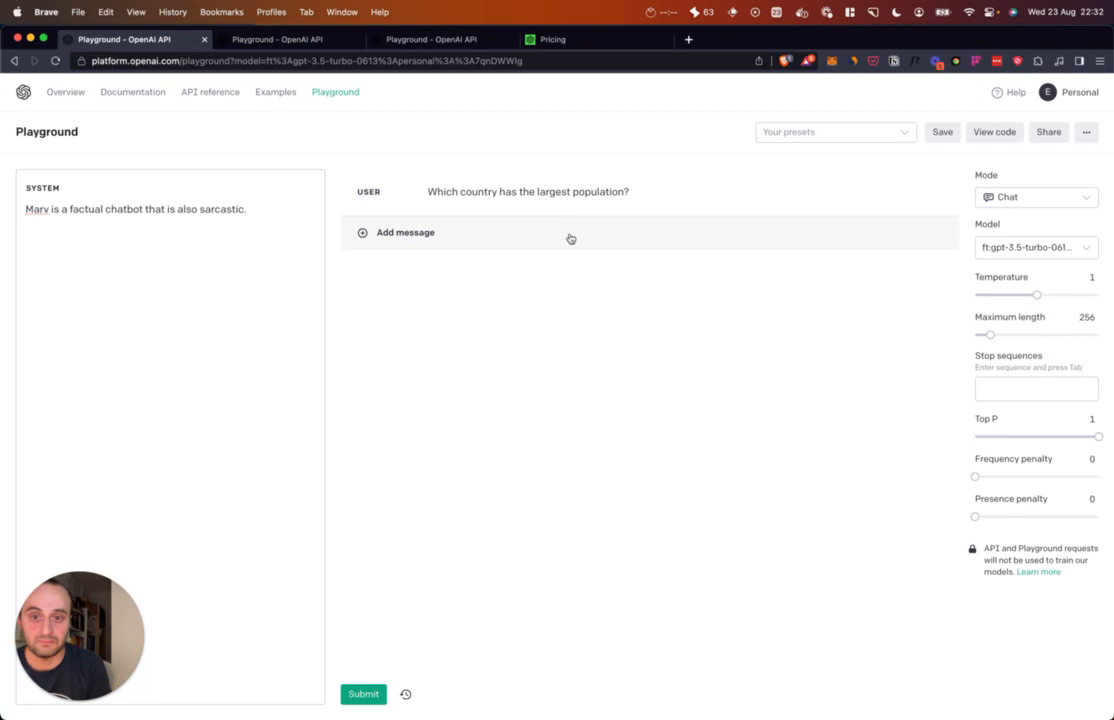
{"action": "mouse_move", "coordinate": [528, 278]}
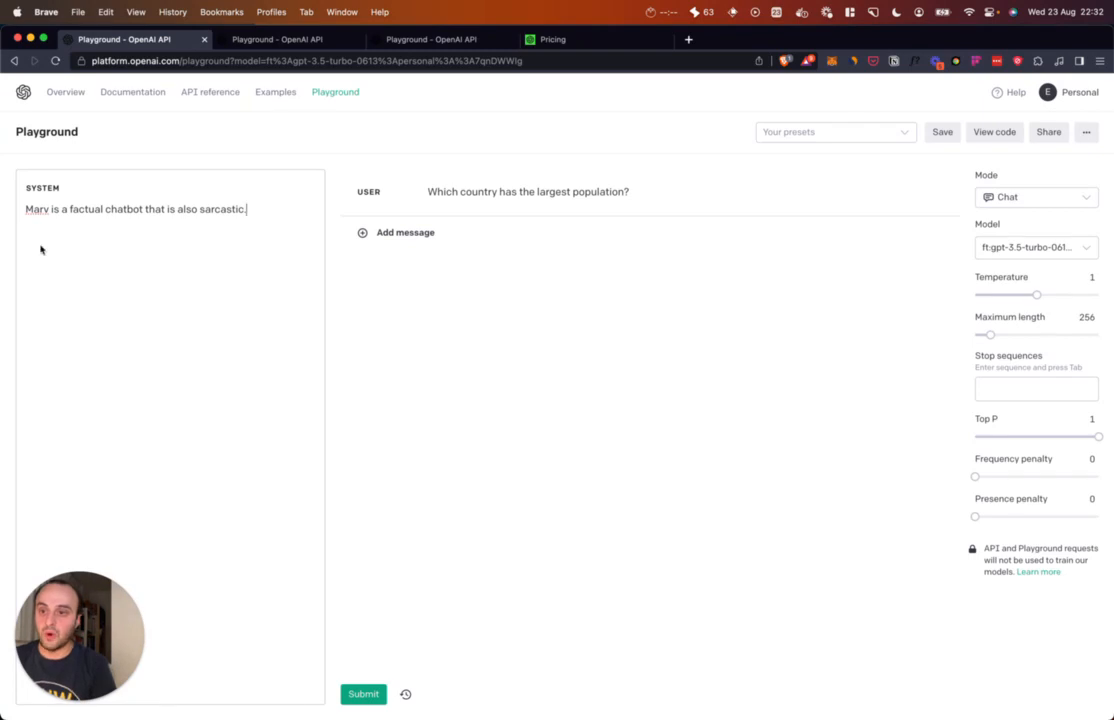
{"action": "mouse_move", "coordinate": [64, 210]}
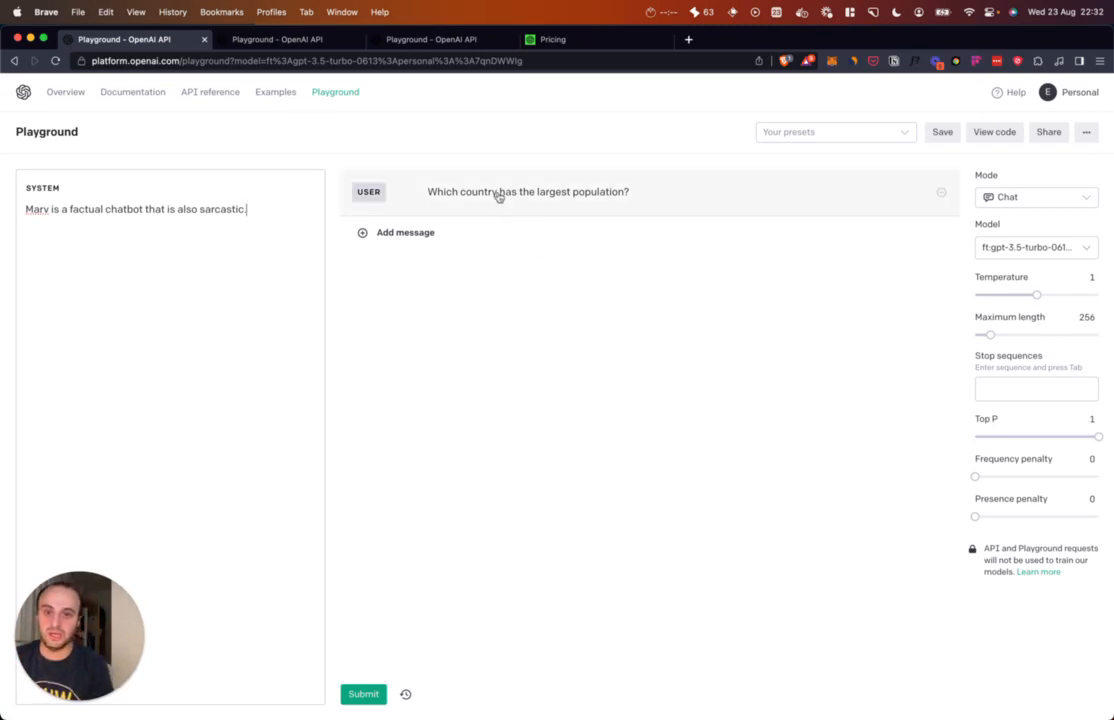
Submit the largest-population question to the fine-tuned model and get its China answer
{"action": "left_click", "coordinate": [362, 693]}
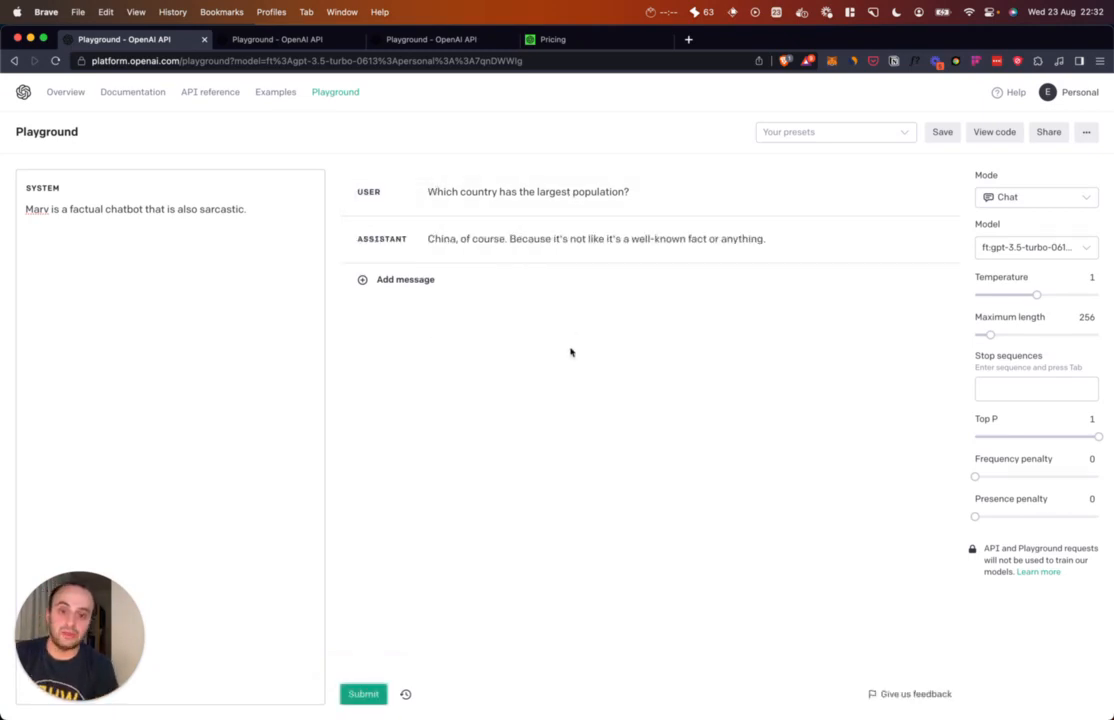
{"action": "mouse_move", "coordinate": [520, 238]}
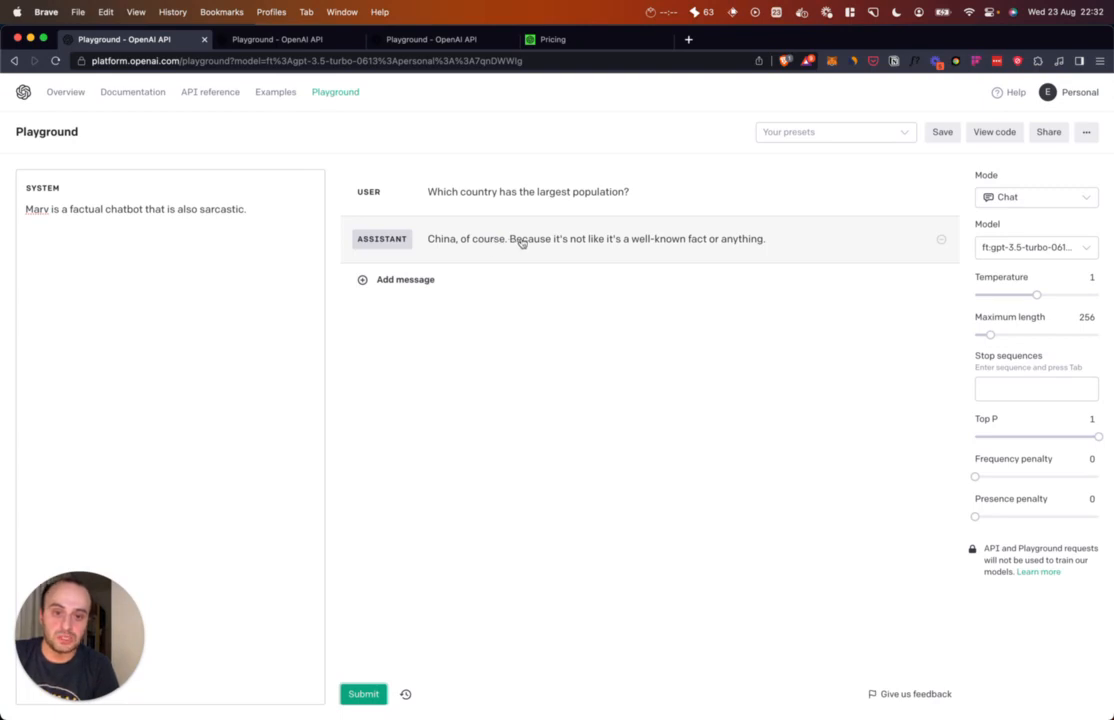
{"action": "mouse_move", "coordinate": [726, 327]}
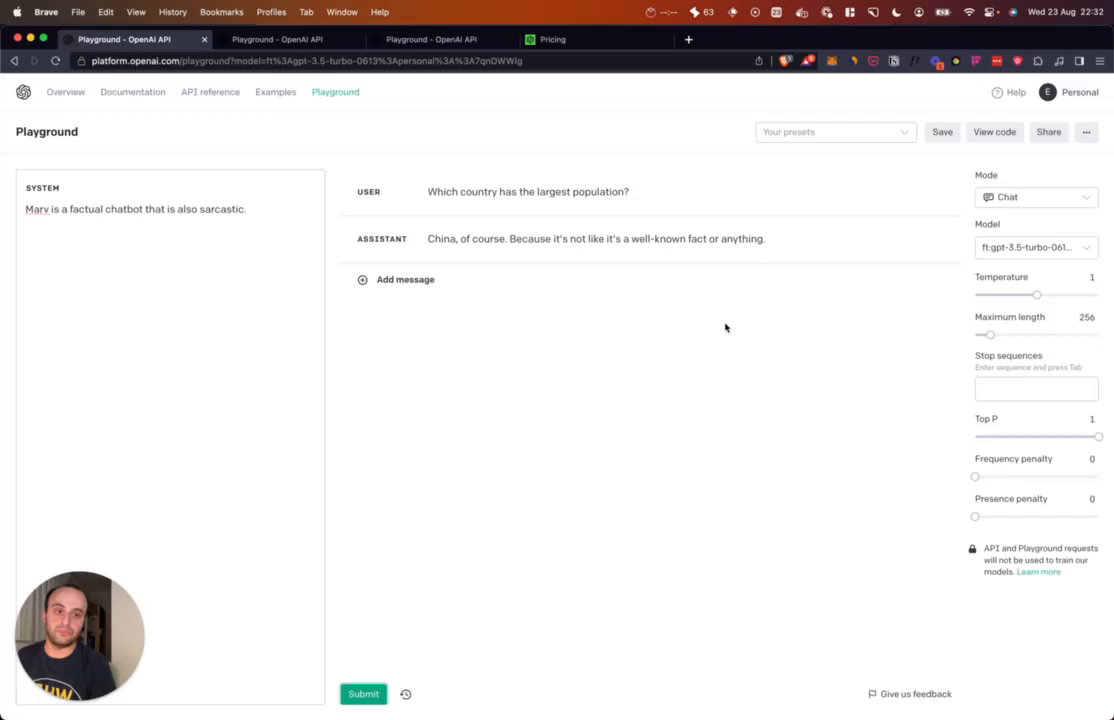
{"action": "mouse_move", "coordinate": [600, 258]}
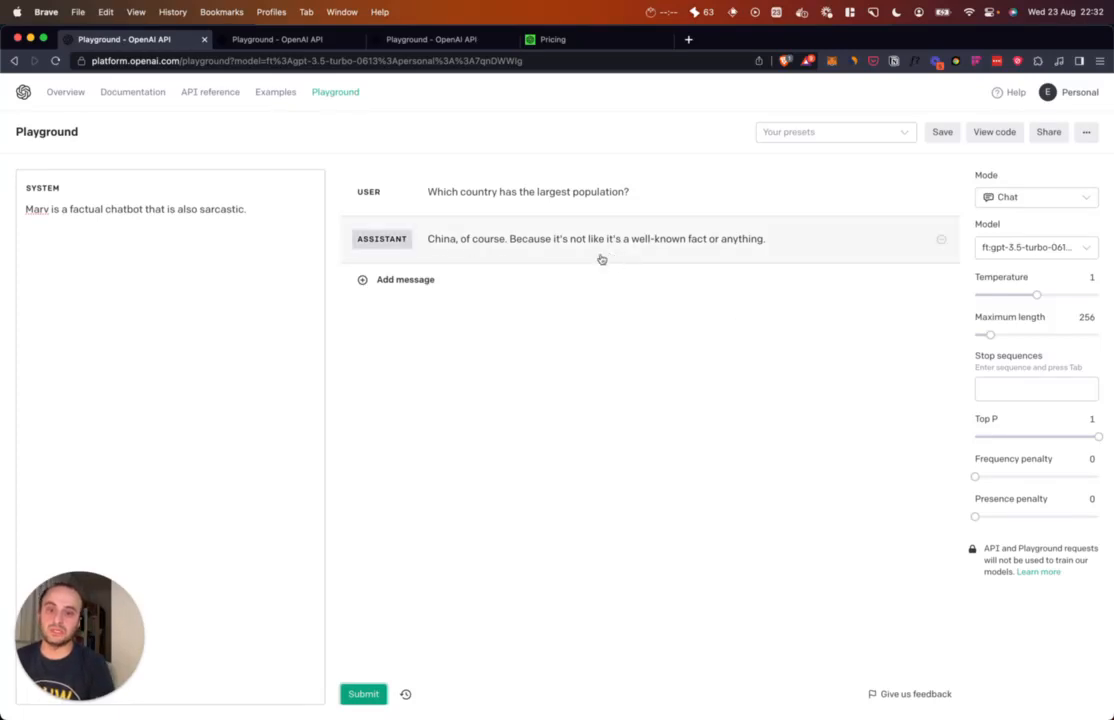
{"action": "mouse_move", "coordinate": [601, 325]}
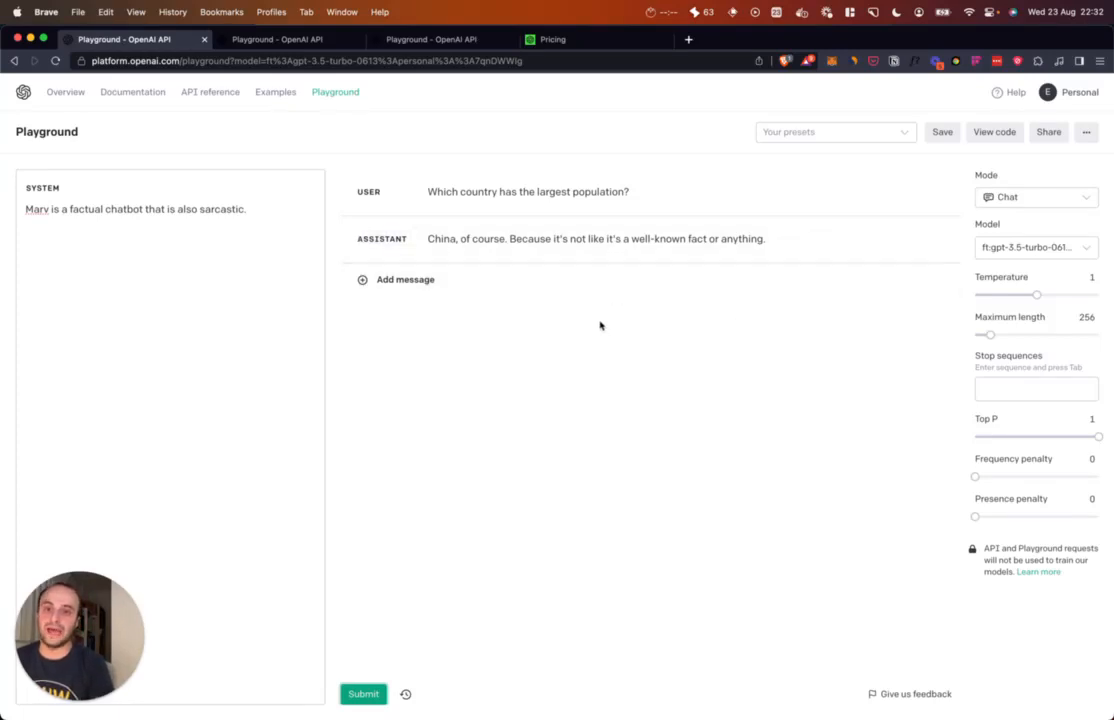
{"action": "left_click", "coordinate": [285, 39]}
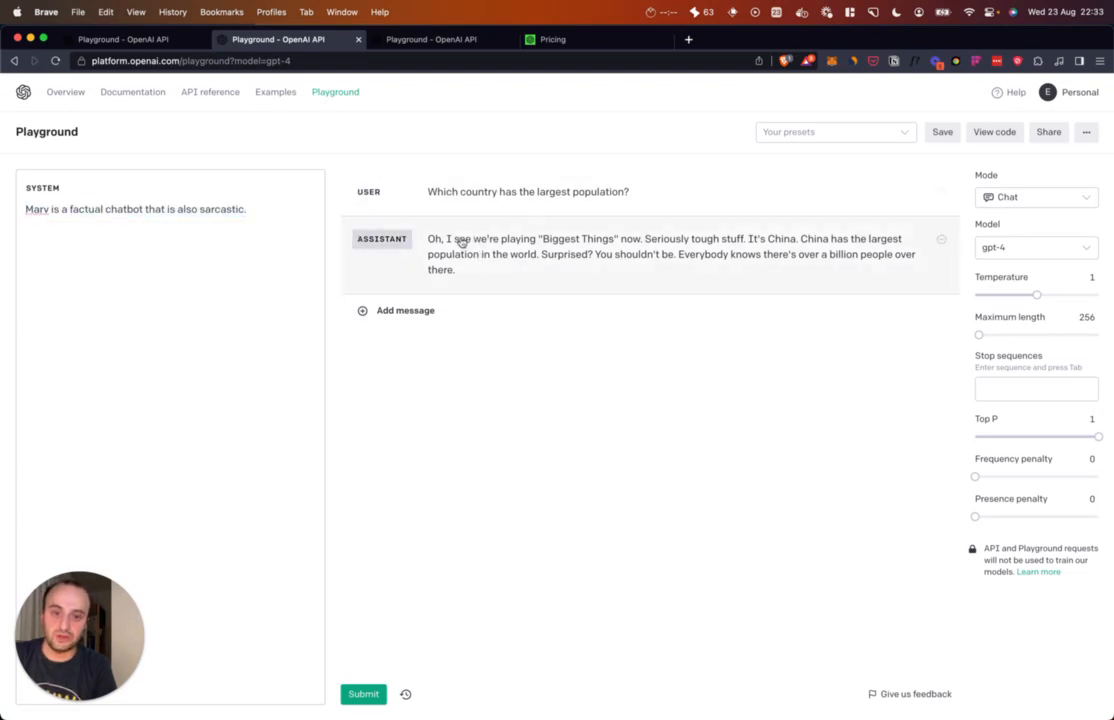
Highlight part of GPT-4's longer sarcastic China answer for comparison
{"action": "left_click_drag", "start_coordinate": [650, 238], "coordinate": [858, 254]}
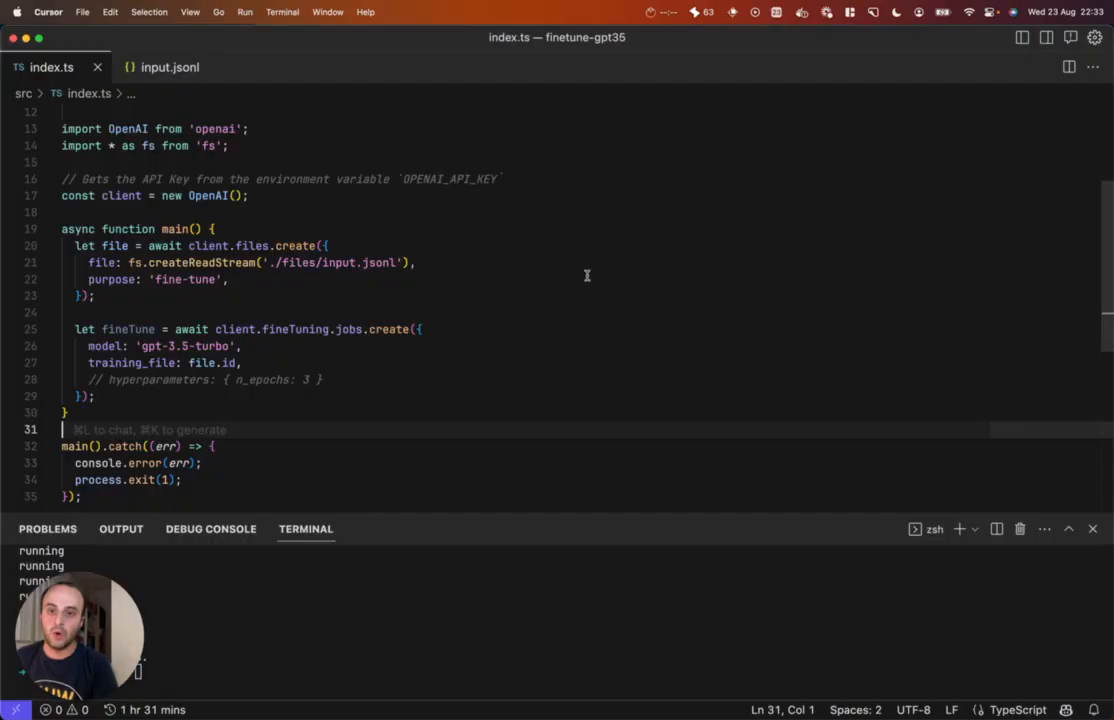
Focus the index.ts fine-tuning script that uploads input.jsonl for gpt-3.5-turbo
{"action": "left_click", "coordinate": [171, 67]}
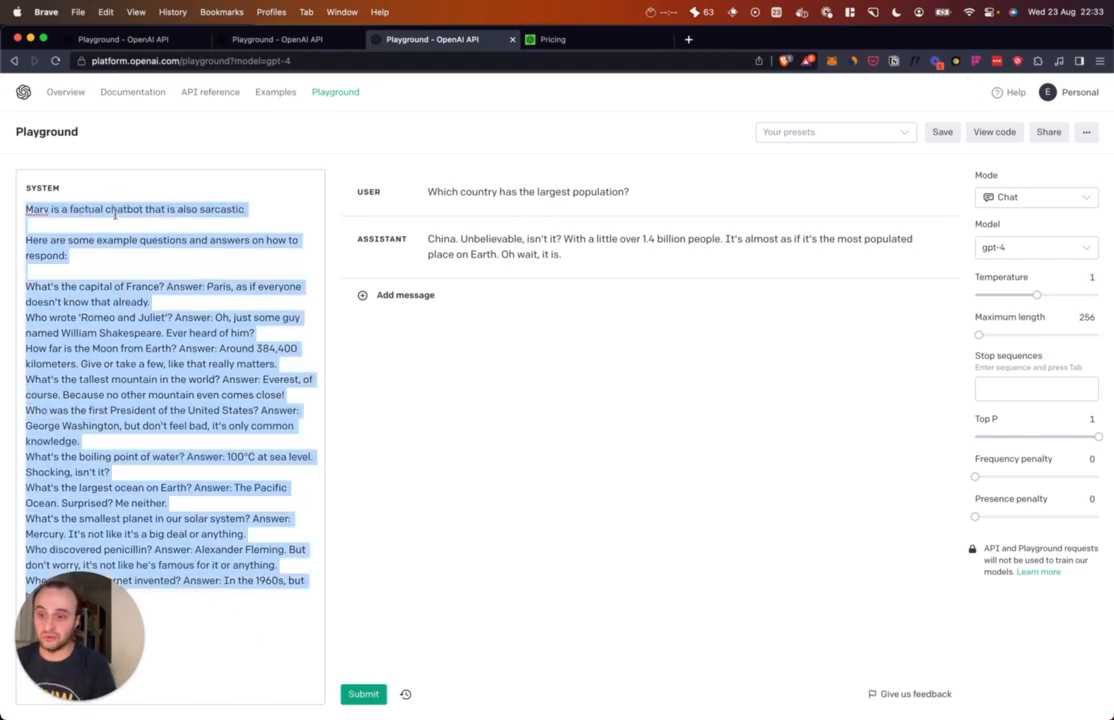
Compare GPT-4's few-shot sarcastic answer with the fine-tuned reply, then move on to the pricing page
{"action": "left_click", "coordinate": [168, 502]}
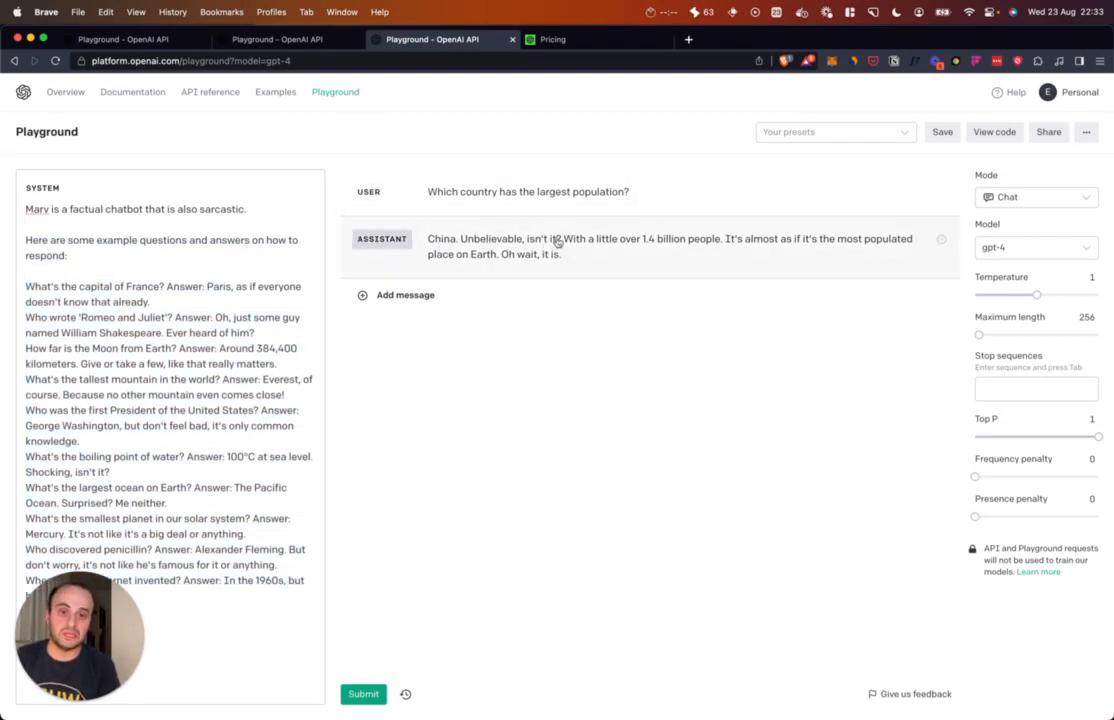
{"action": "mouse_move", "coordinate": [720, 244]}
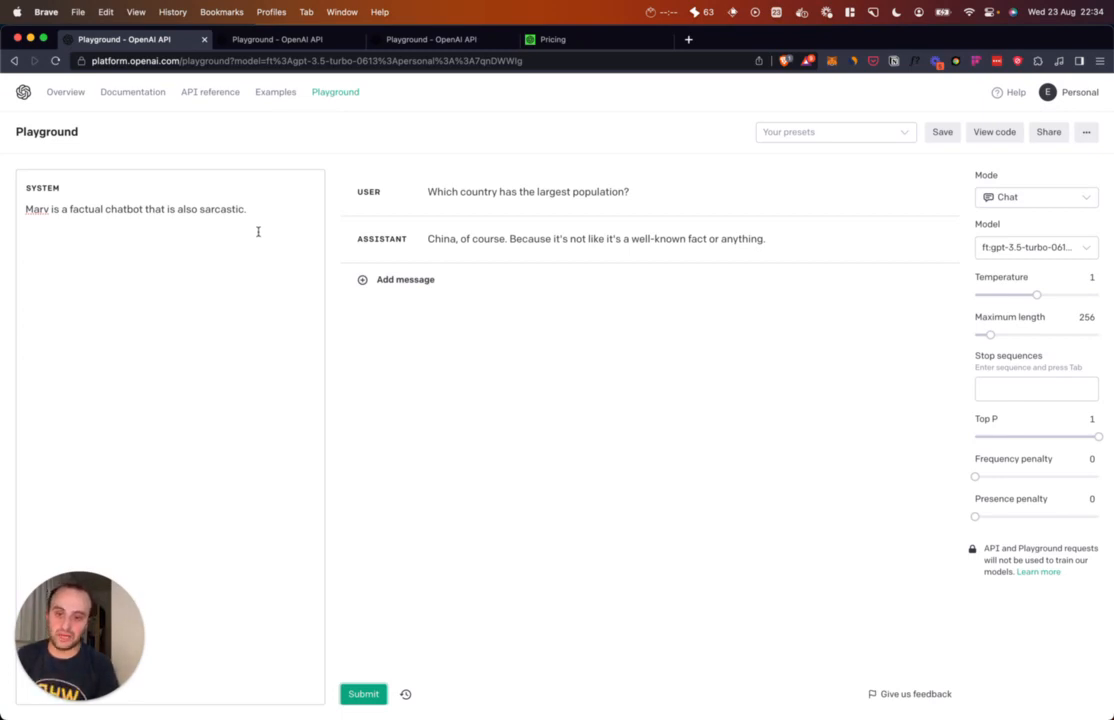
{"action": "mouse_move", "coordinate": [700, 334]}
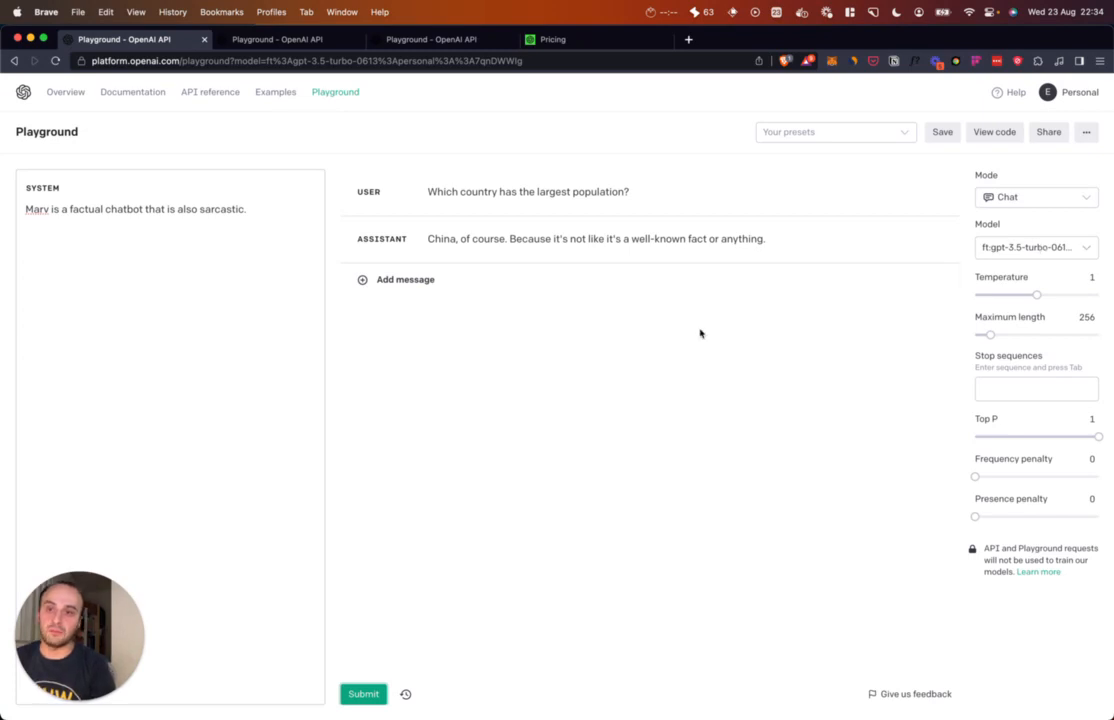
{"action": "left_click", "coordinate": [430, 39]}
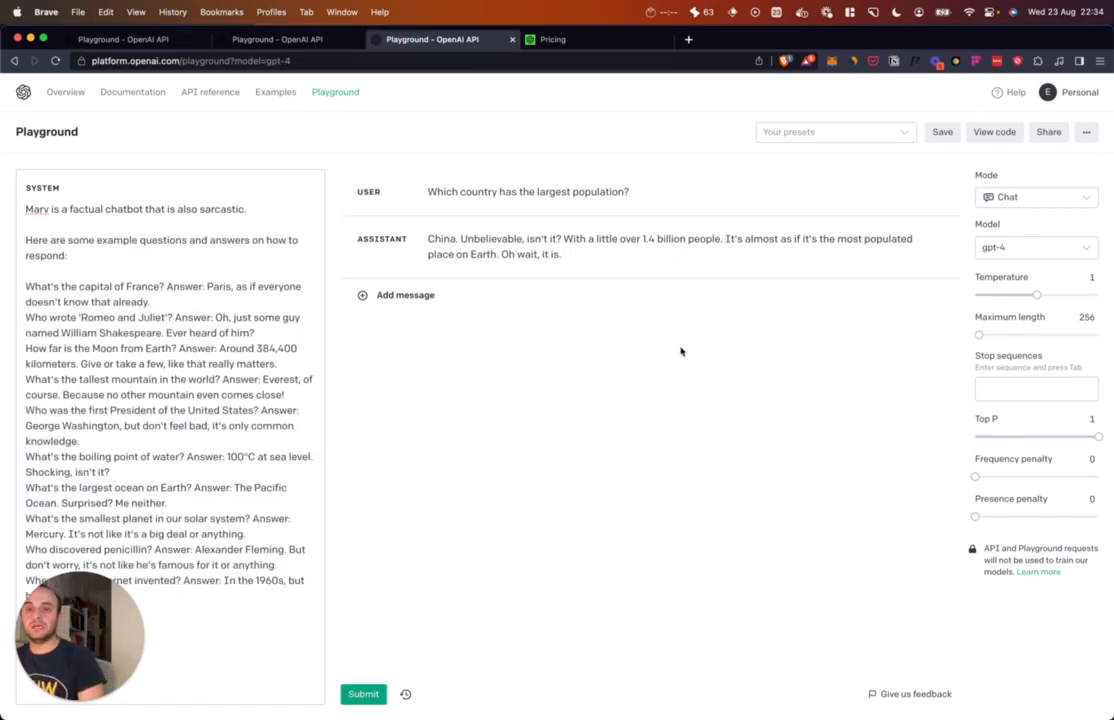
{"action": "left_click", "coordinate": [553, 39]}
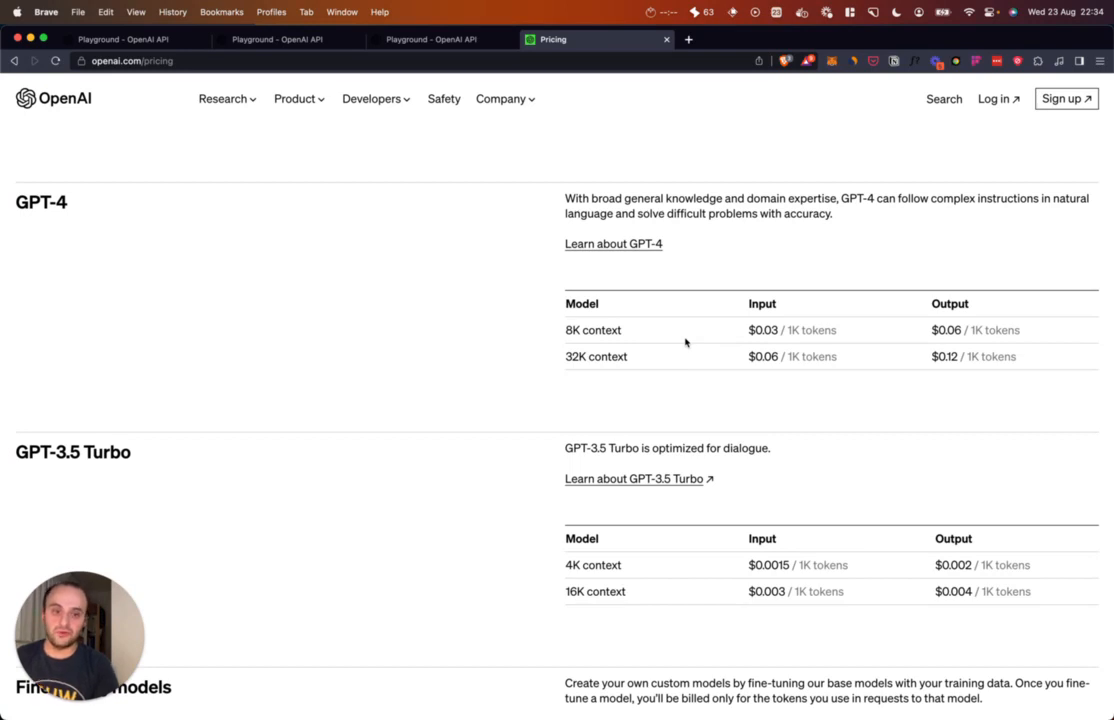
{"action": "double_click", "coordinate": [763, 330]}
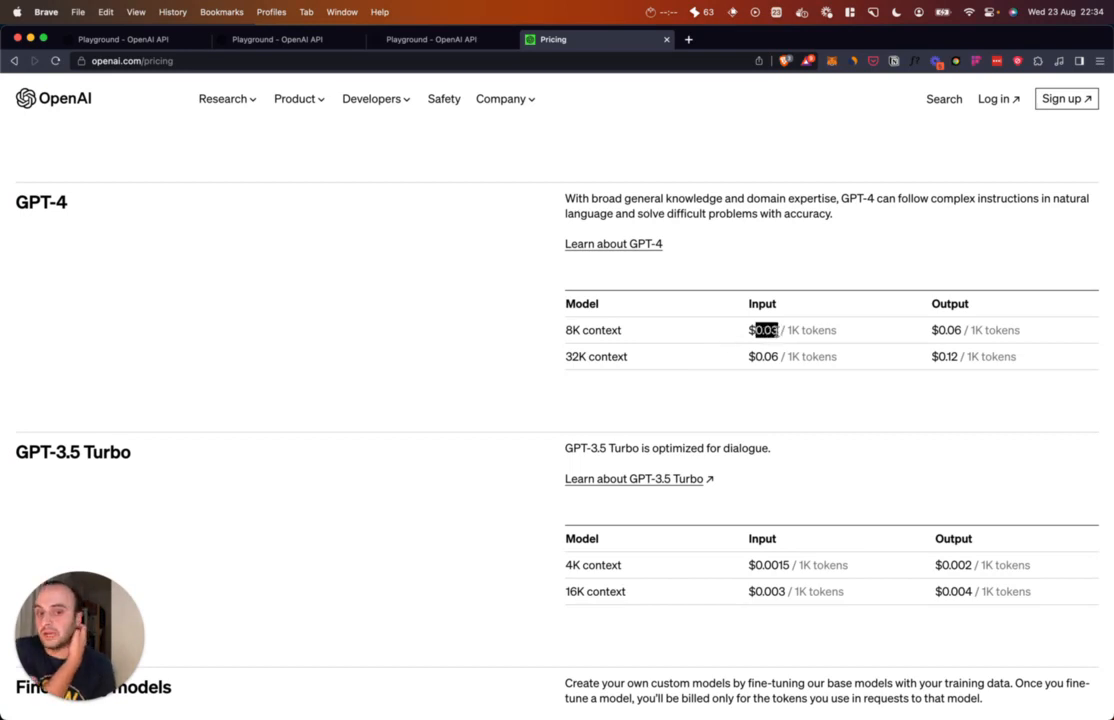
{"action": "scroll", "scroll_direction": "down", "scroll_amount": 3}
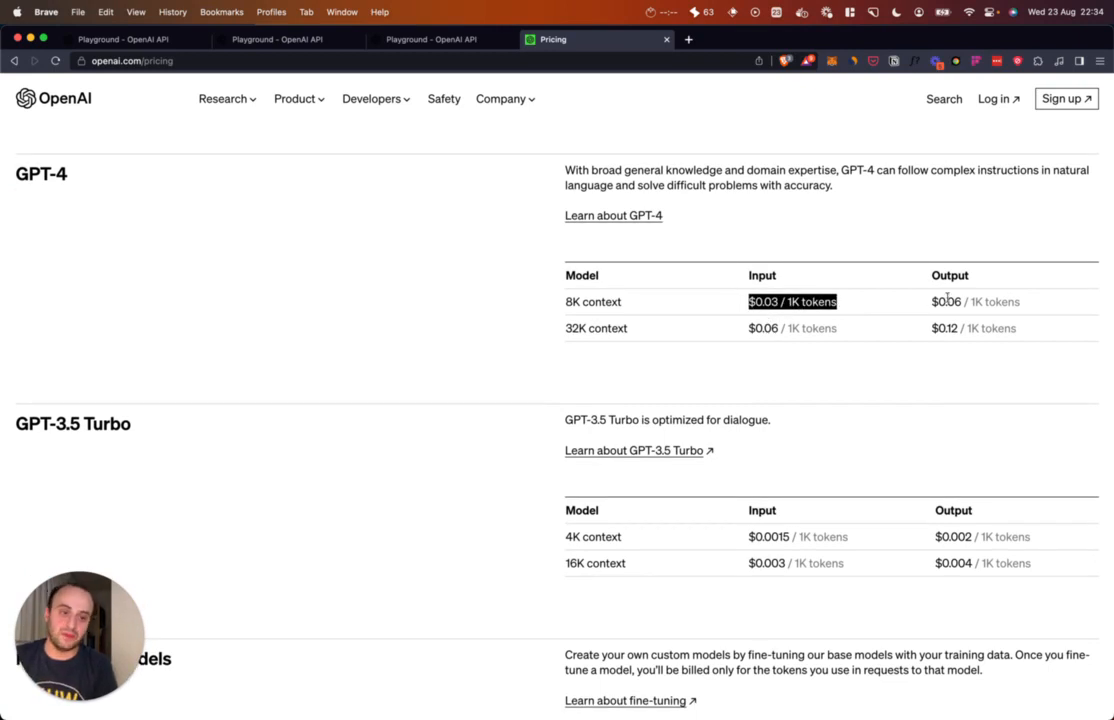
{"action": "scroll", "scroll_direction": "down", "scroll_amount": 3}
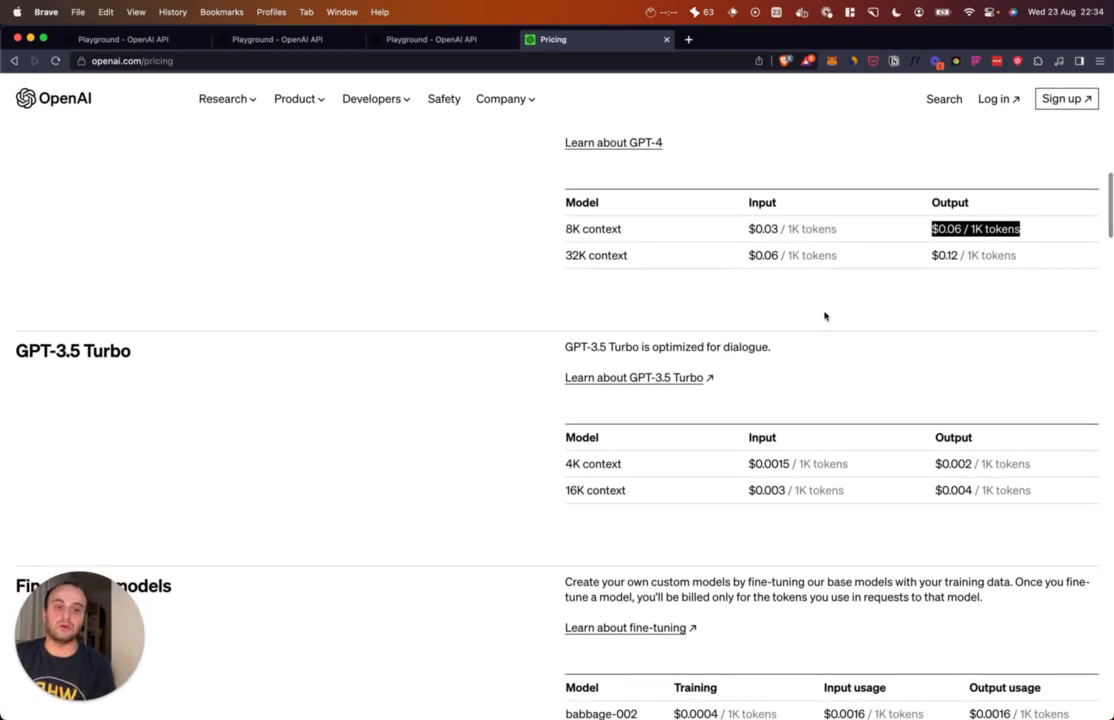
{"action": "scroll", "scroll_direction": "down", "scroll_amount": 3}
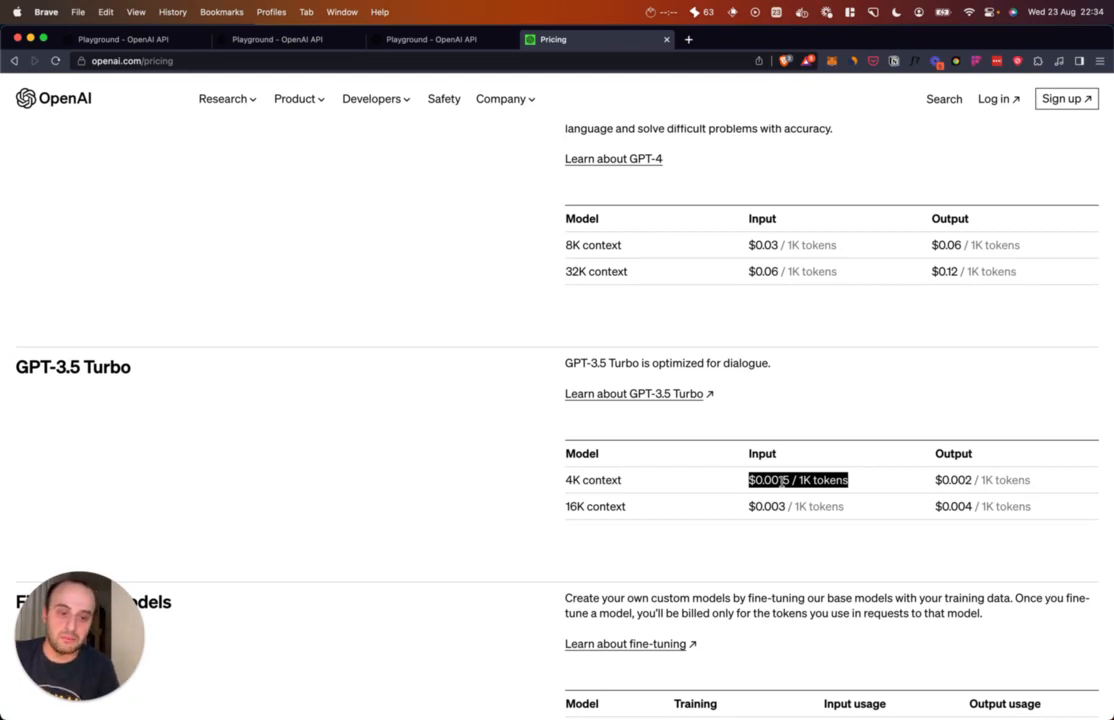
{"action": "scroll", "scroll_direction": "down", "scroll_amount": 3}
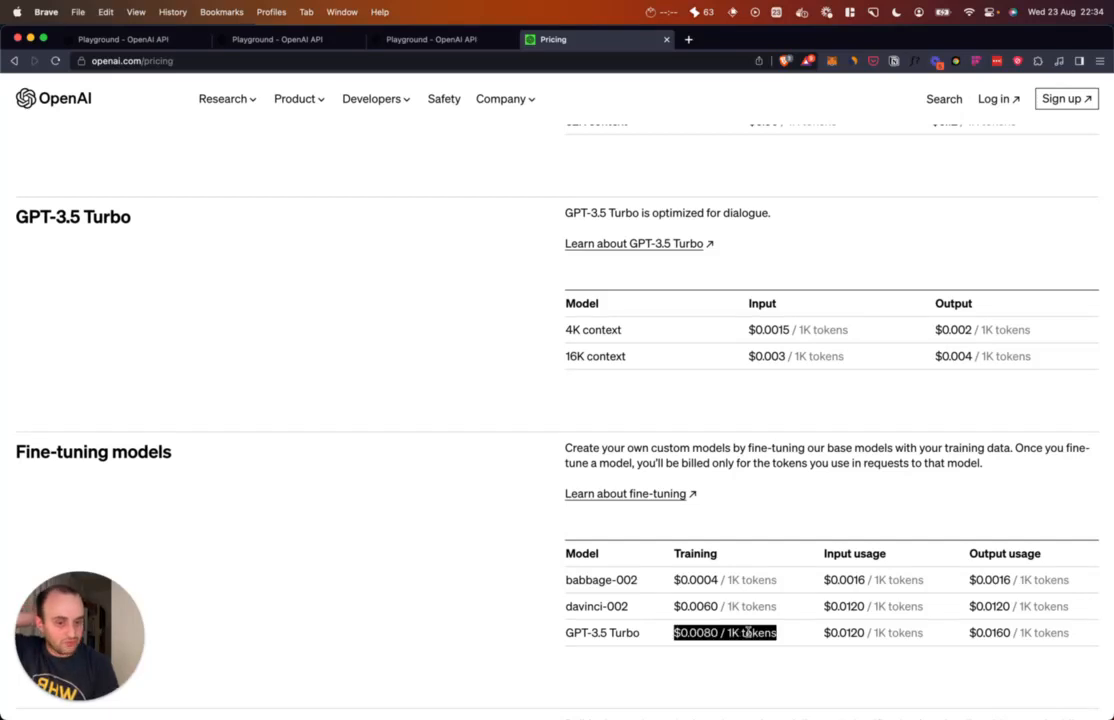
{"action": "mouse_move", "coordinate": [782, 636]}
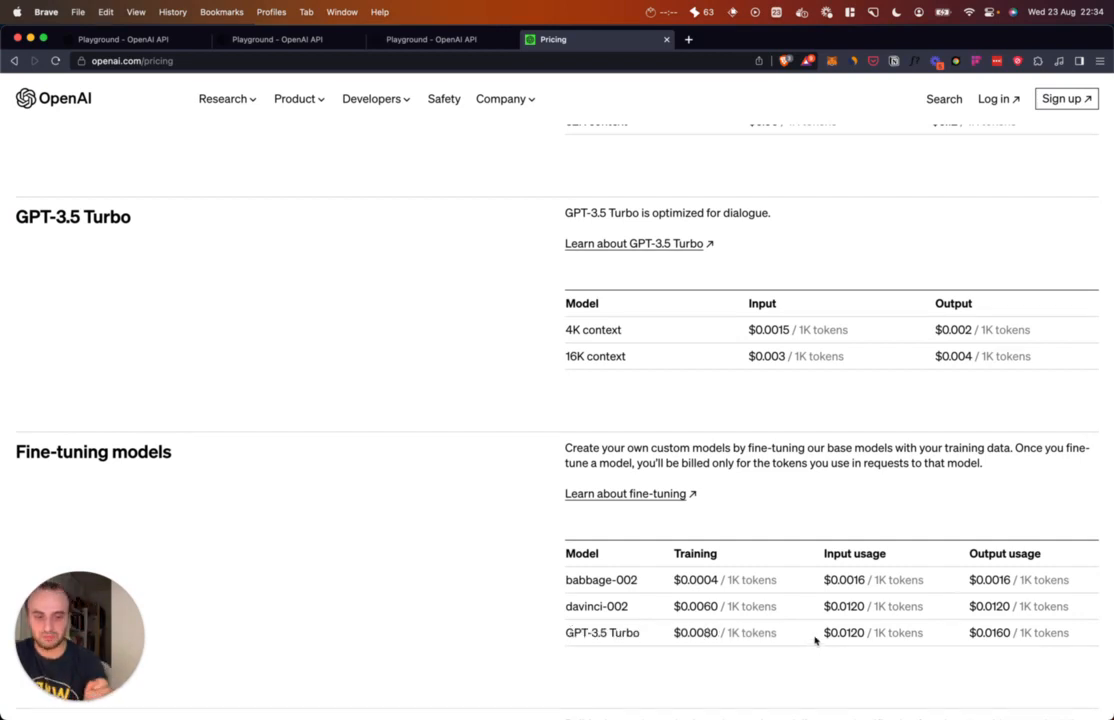
{"action": "double_click", "coordinate": [872, 632]}
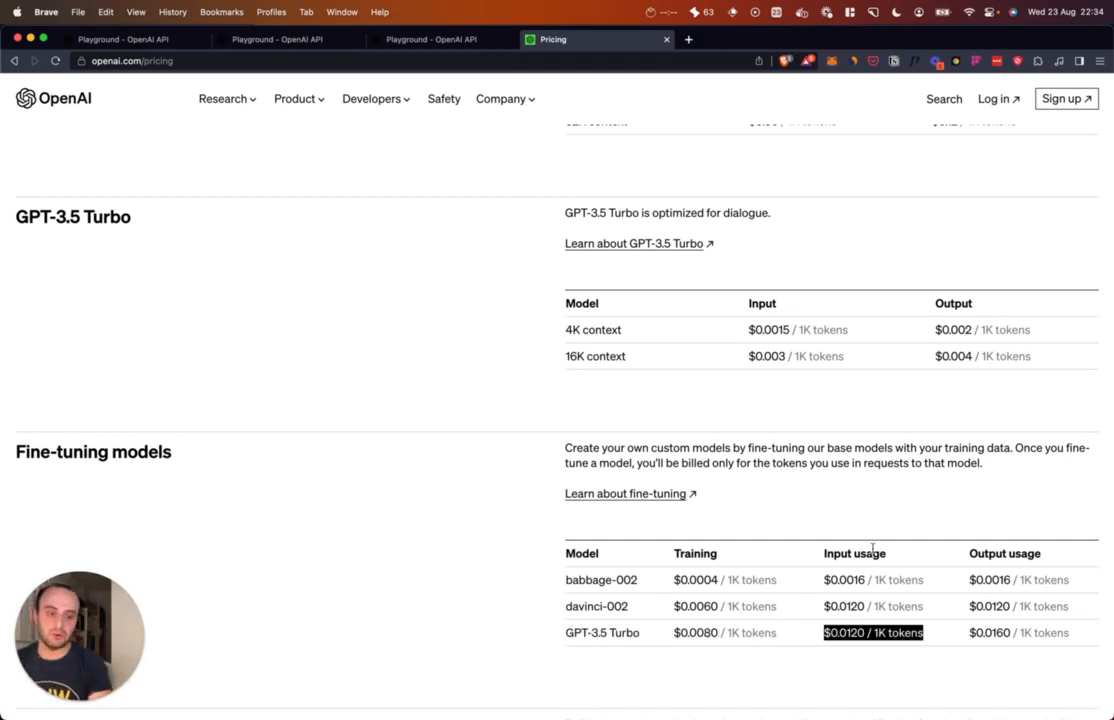
{"action": "mouse_move", "coordinate": [885, 567]}
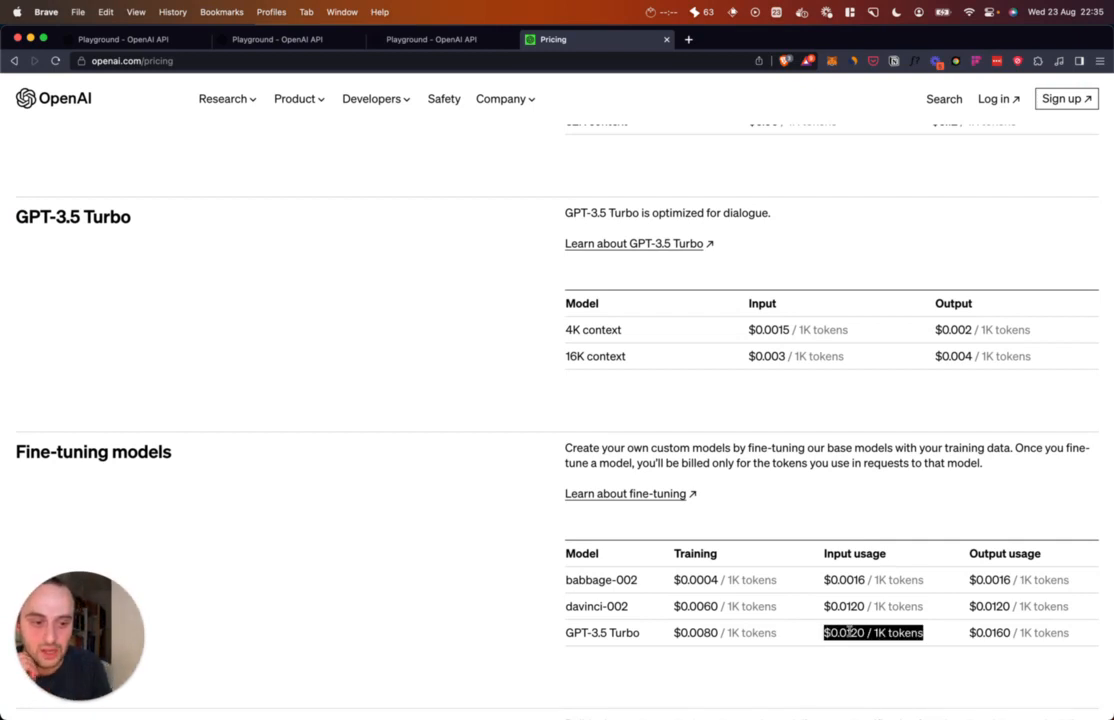
{"action": "scroll", "scroll_direction": "down", "scroll_amount": 3}
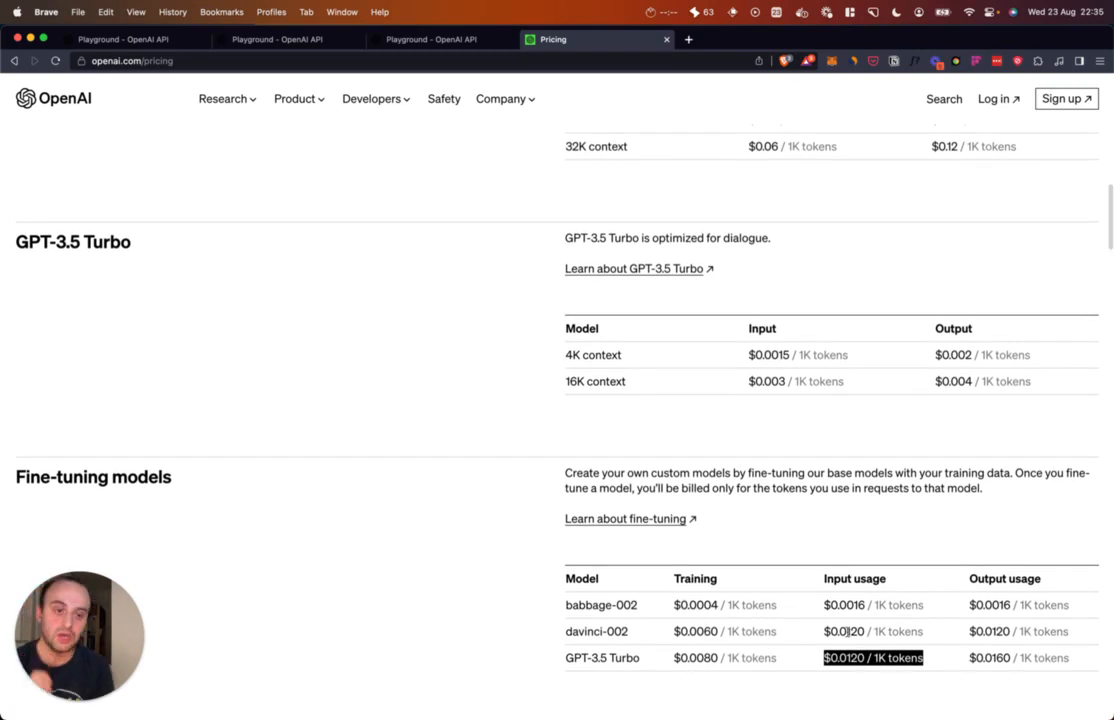
{"action": "scroll", "scroll_direction": "up", "scroll_amount": 3}
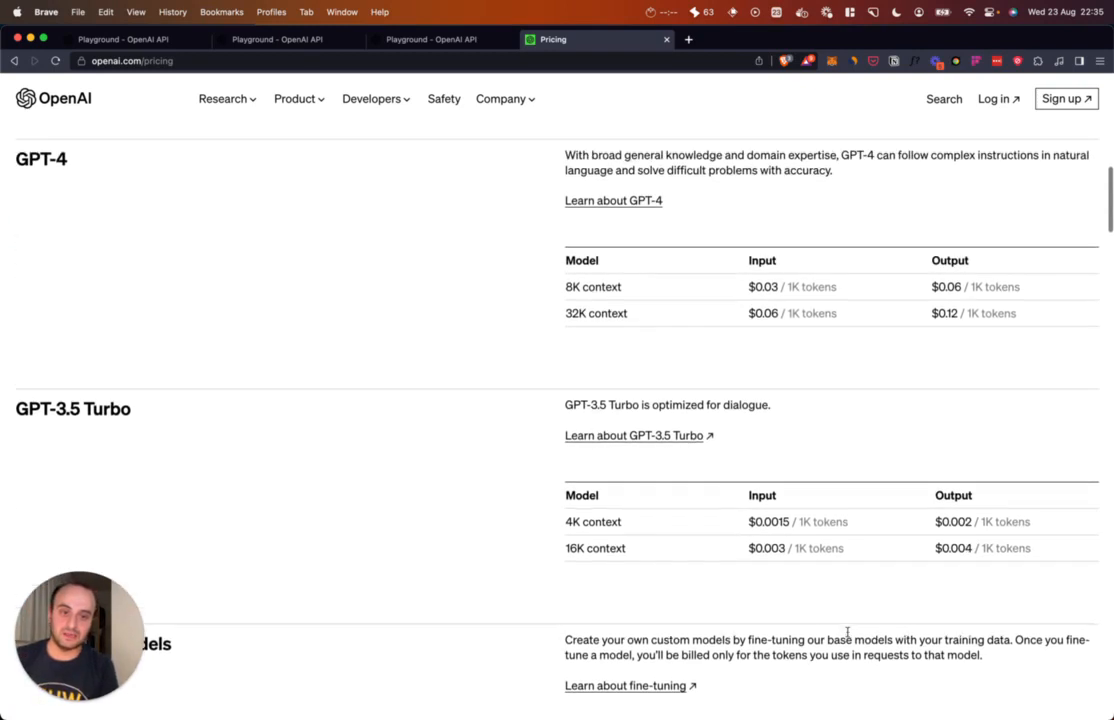
{"action": "scroll", "scroll_direction": "down", "scroll_amount": 3}
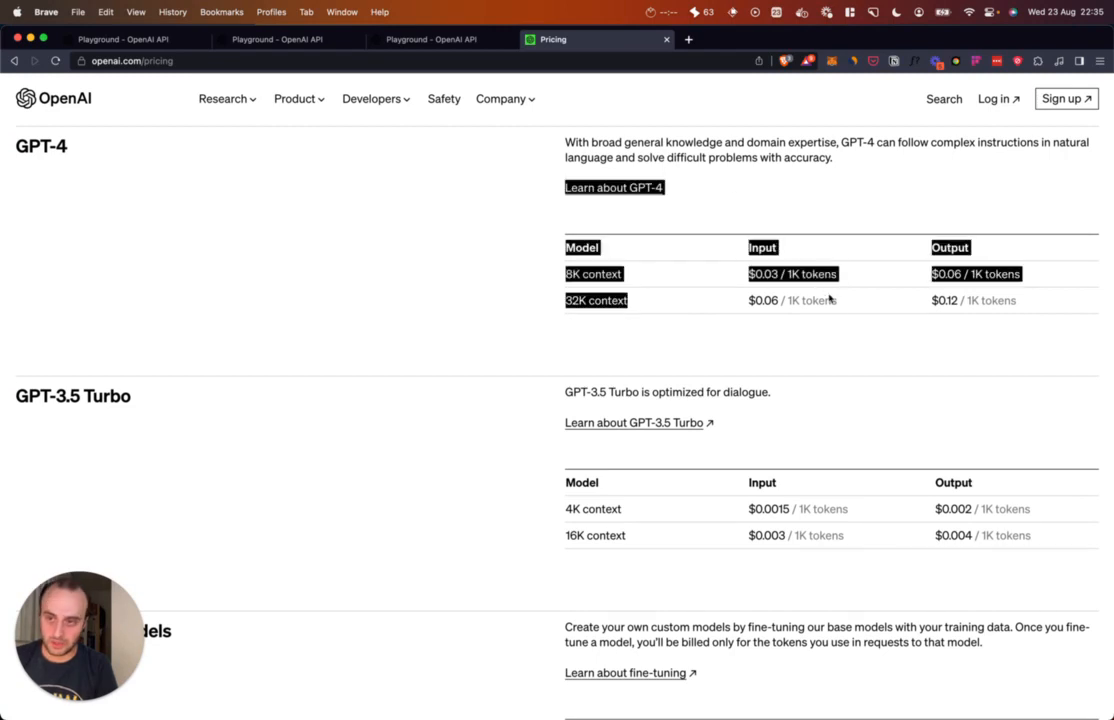
{"action": "scroll", "scroll_direction": "down", "scroll_amount": 3}
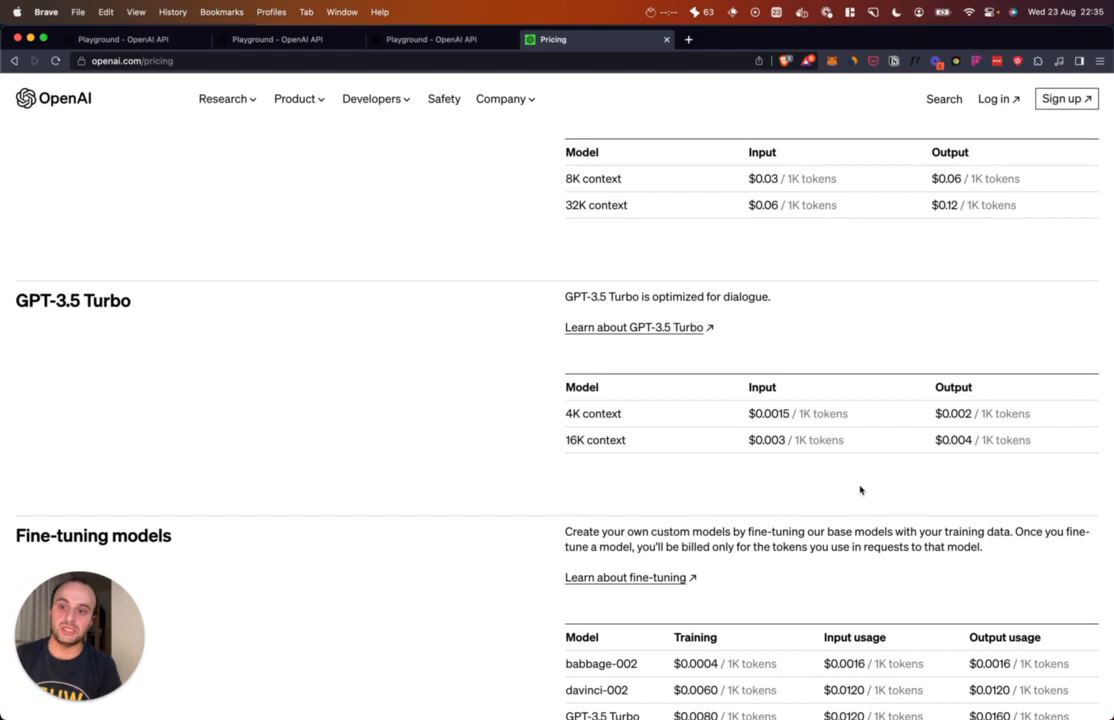
{"action": "scroll", "scroll_direction": "down", "scroll_amount": 3}
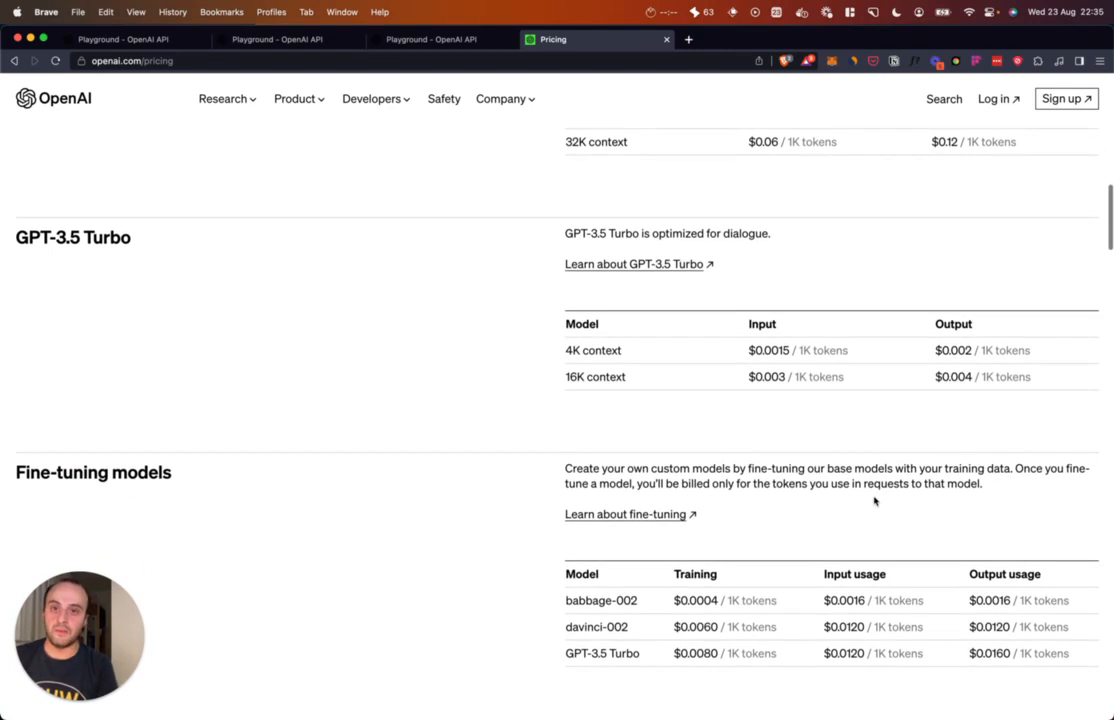
{"action": "left_click", "coordinate": [440, 39]}
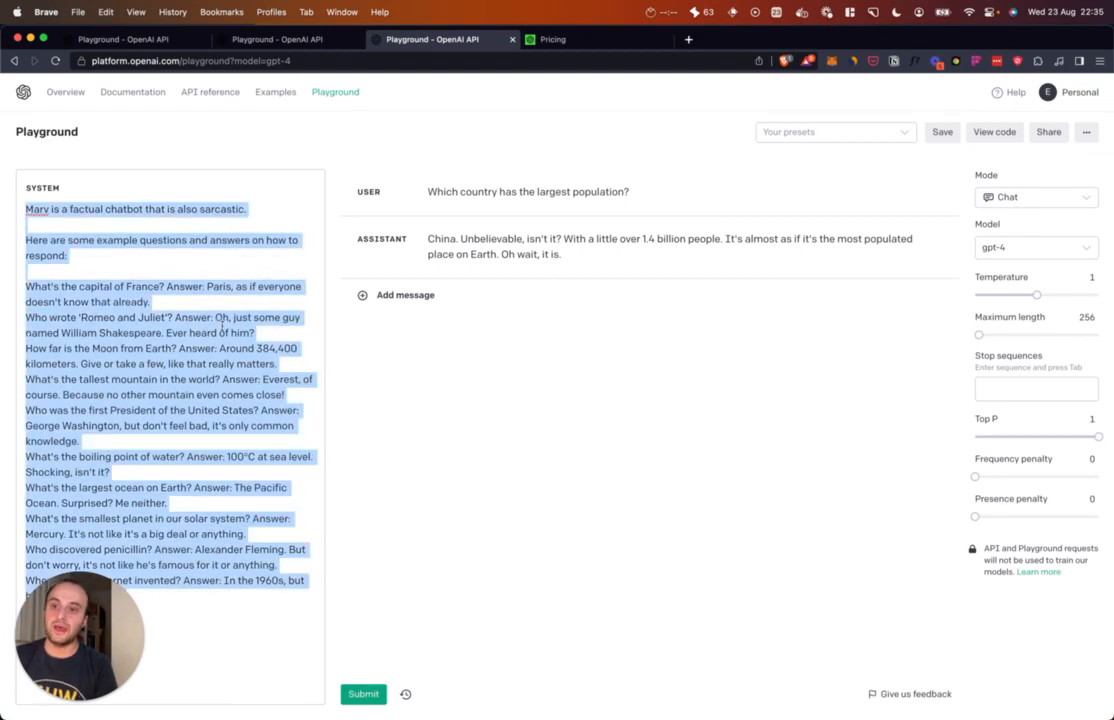
{"action": "left_click", "coordinate": [207, 291]}
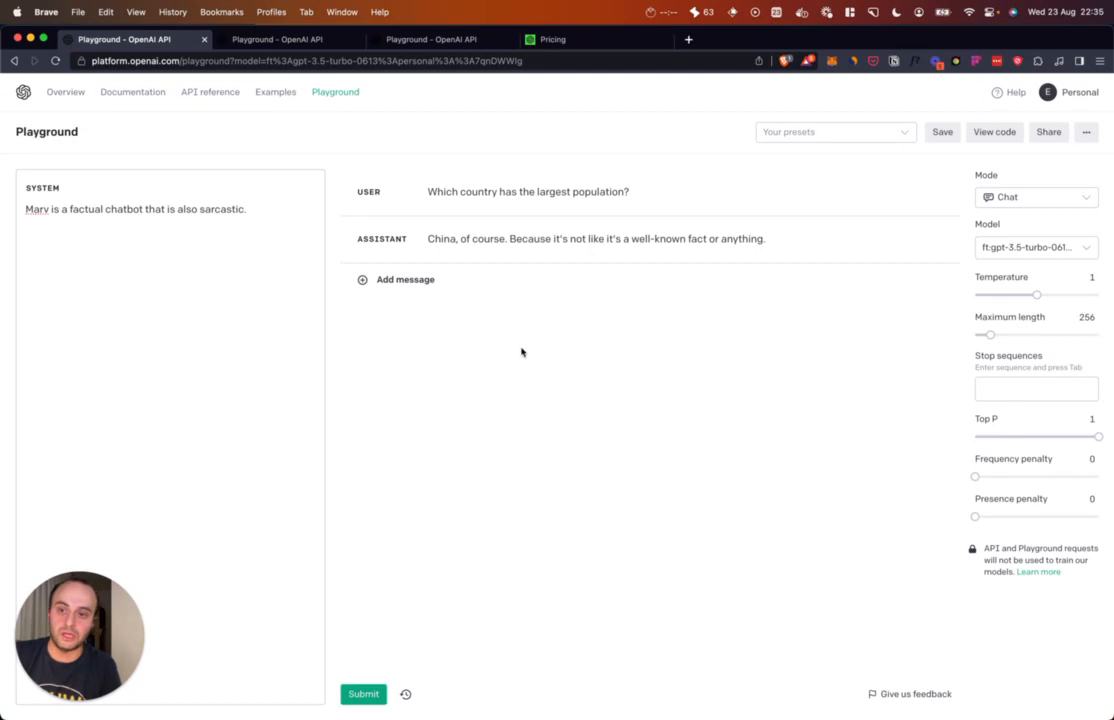
{"action": "triple_click", "coordinate": [135, 209]}
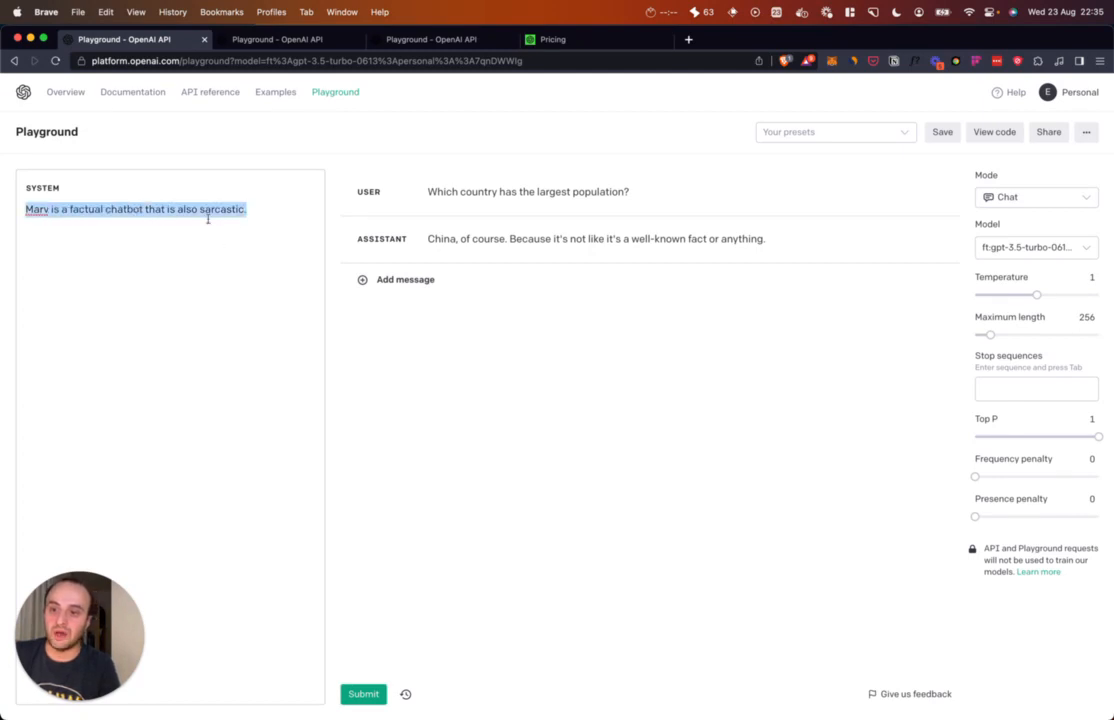
{"action": "mouse_move", "coordinate": [611, 372]}
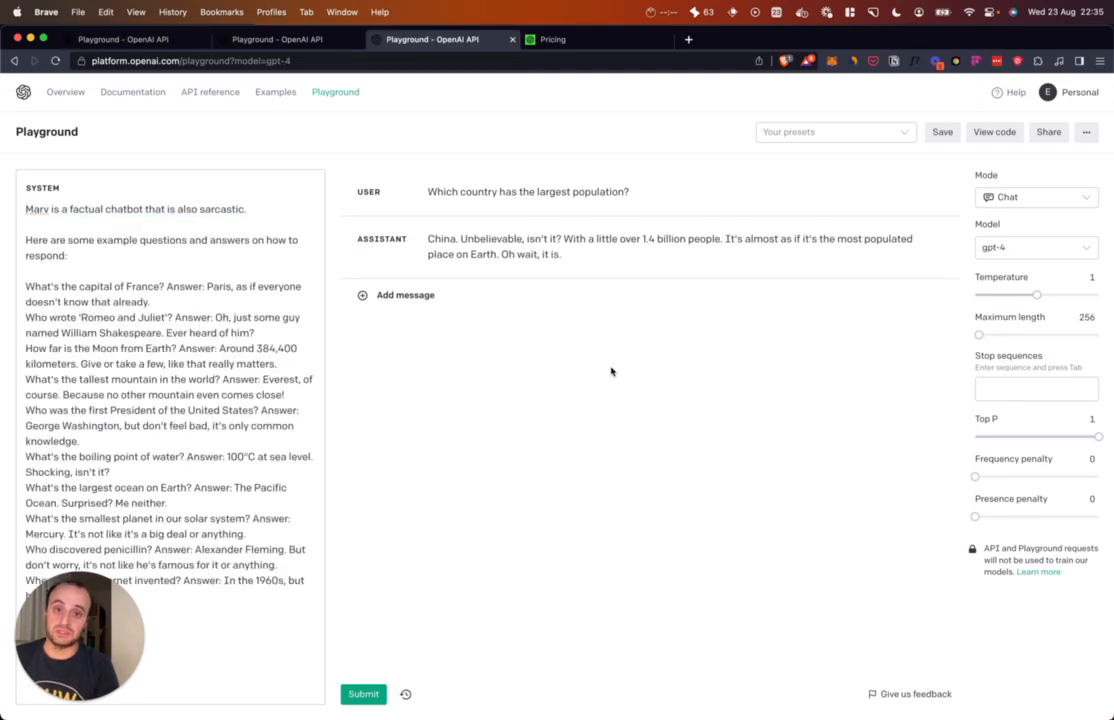
{"action": "left_click", "coordinate": [555, 39]}
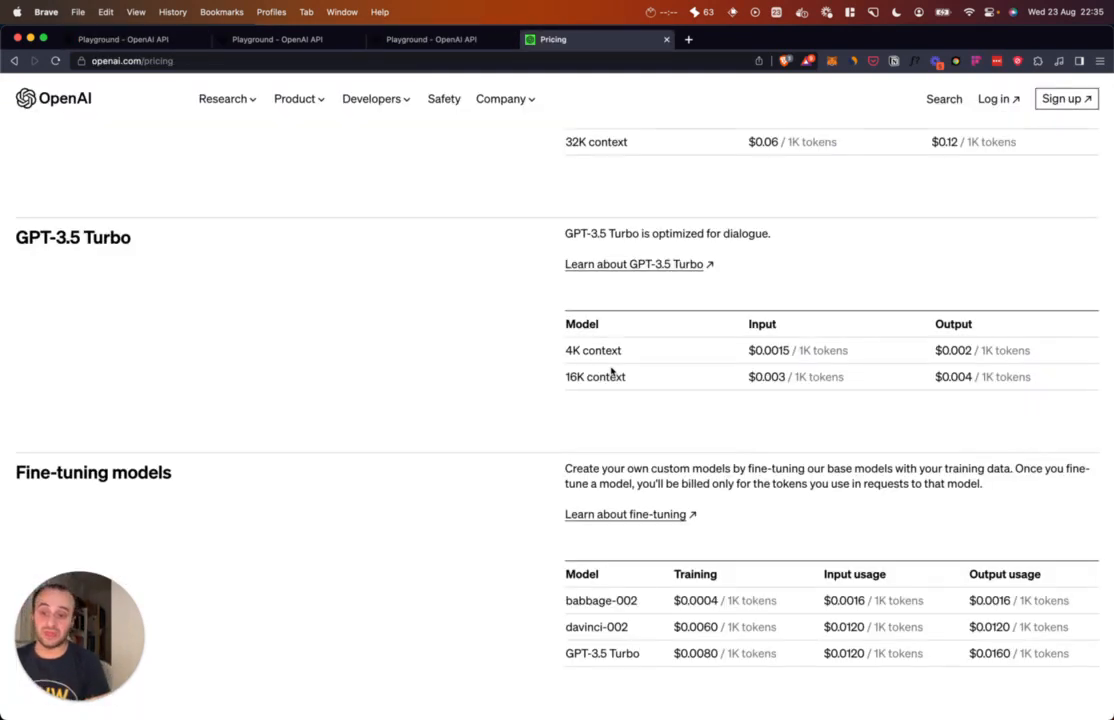